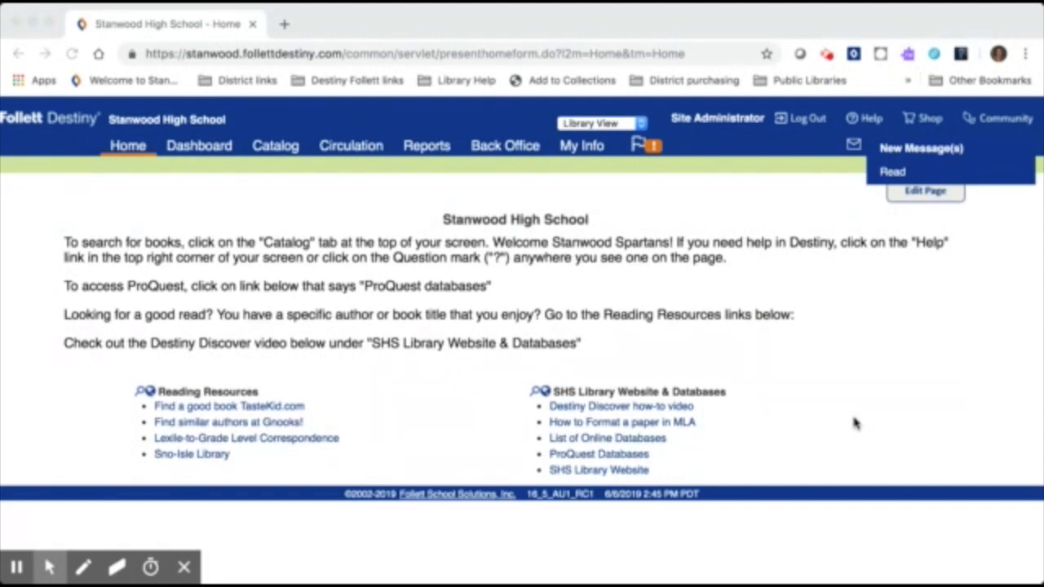
pyautogui.moveTo(806, 299)
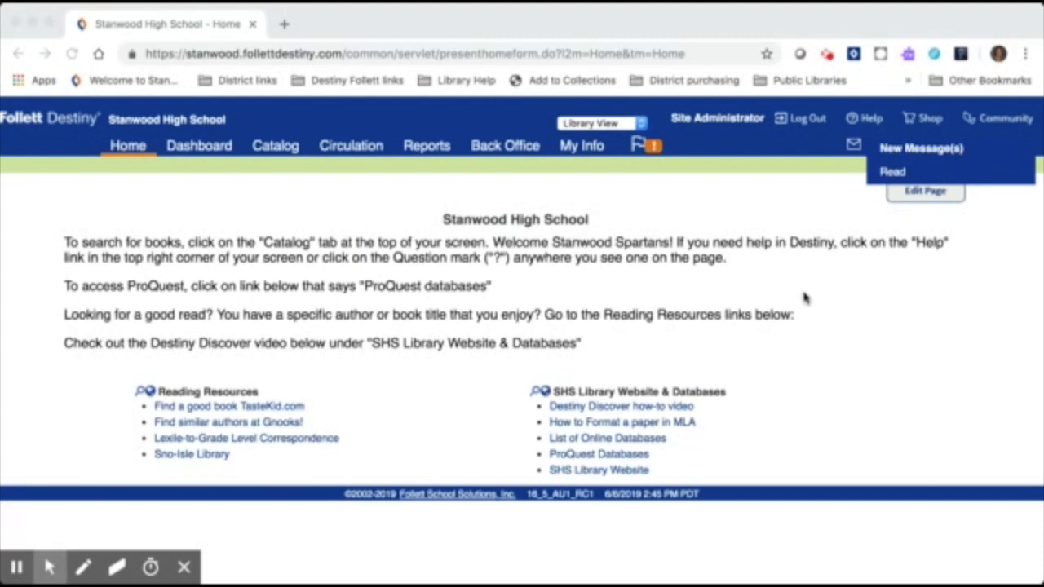
pyautogui.moveTo(812, 183)
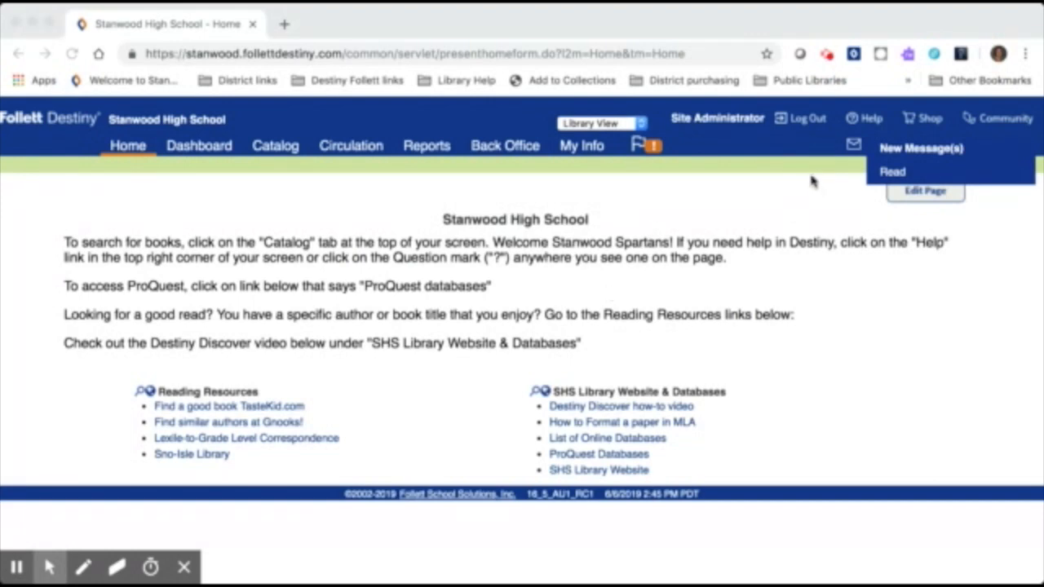
pyautogui.moveTo(571, 144)
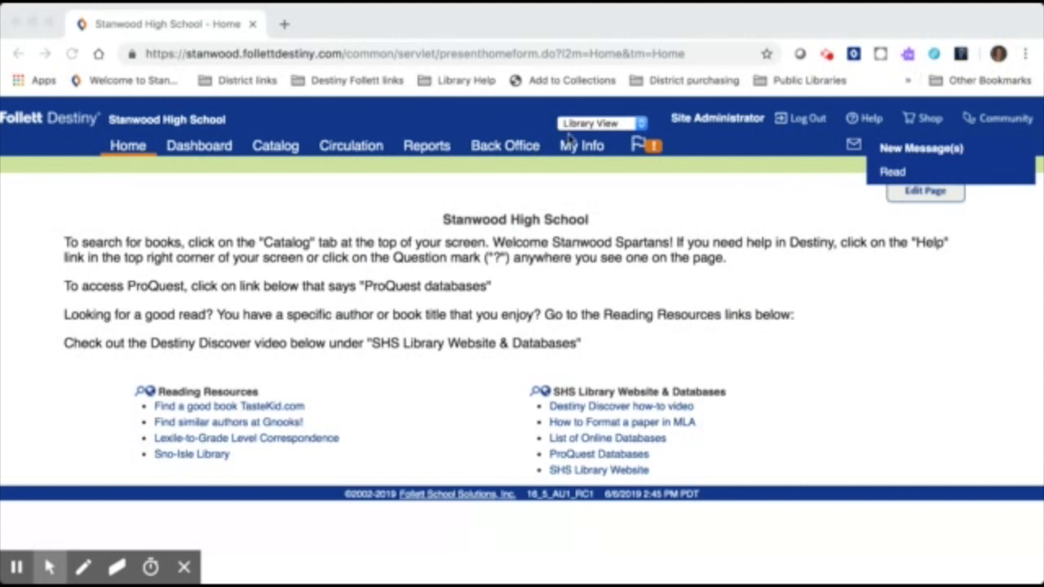
pyautogui.moveTo(587, 130)
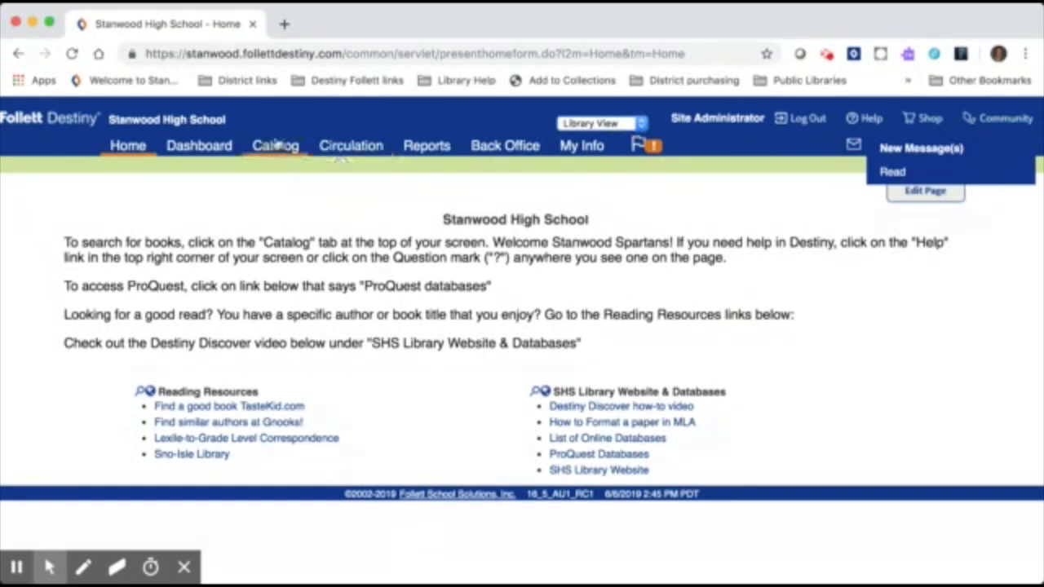
# - Go to the Catalog area and show the My Lists collection of resource lists
pyautogui.click(274, 145)
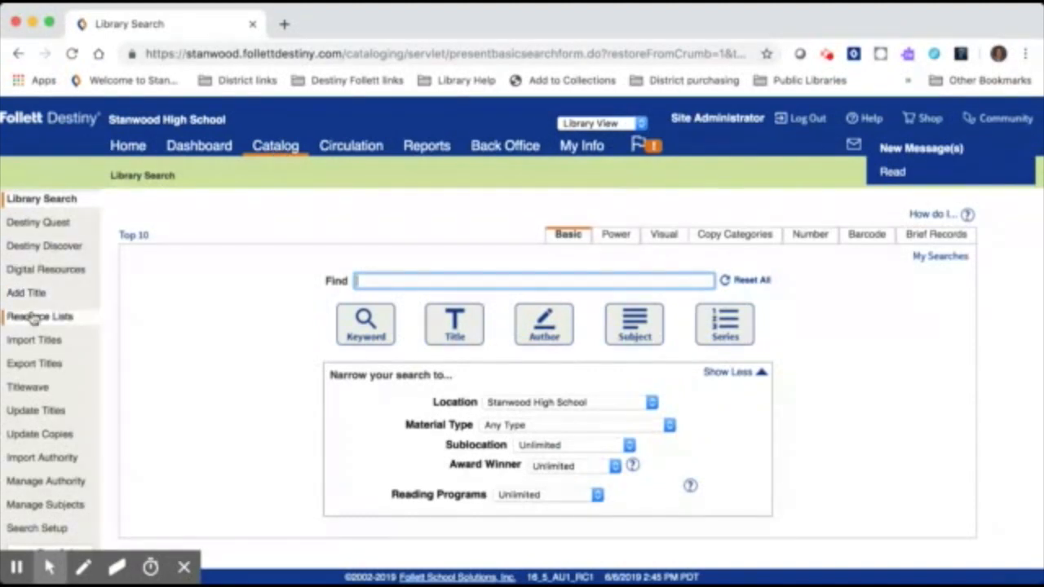
pyautogui.click(40, 317)
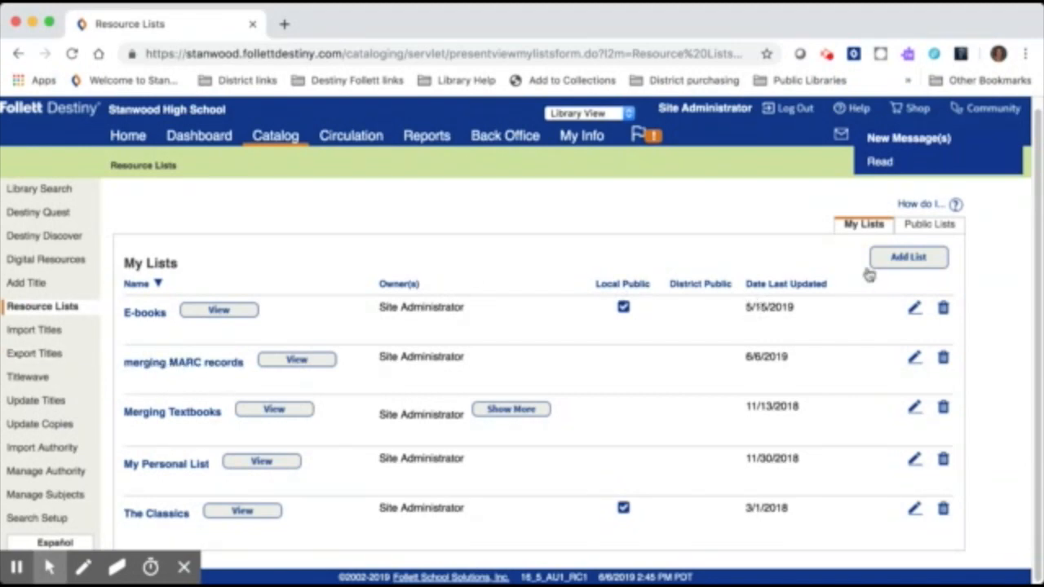
# - Start the Add a List form, then abandon it and return to My Lists unchanged
pyautogui.click(907, 257)
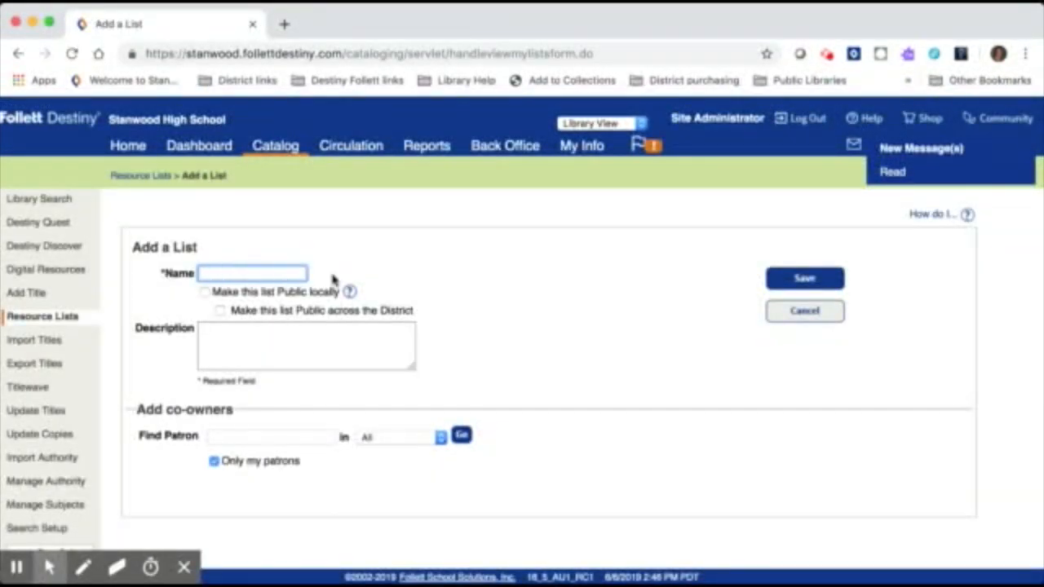
pyautogui.moveTo(805, 277)
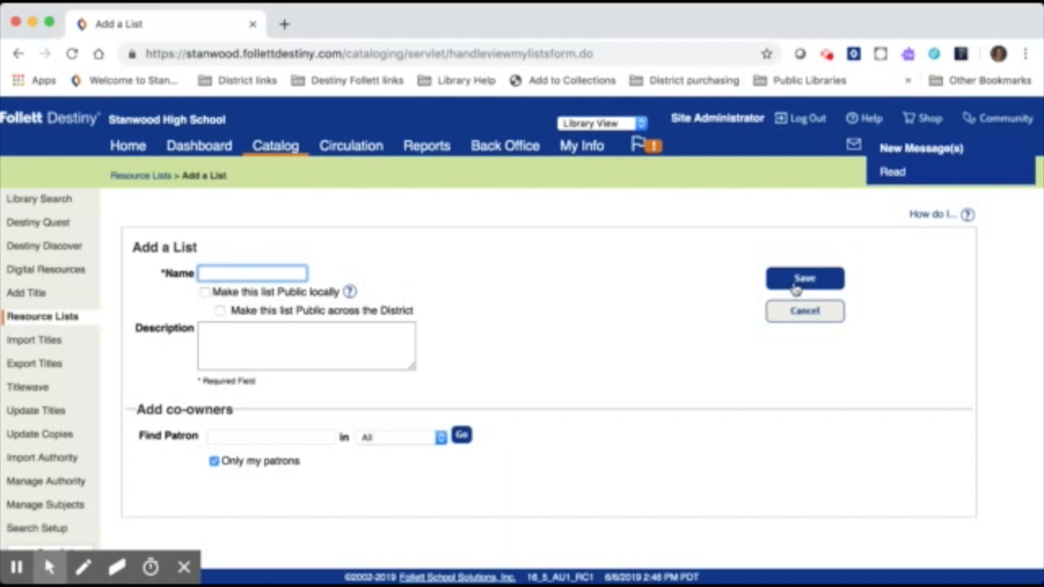
pyautogui.click(804, 310)
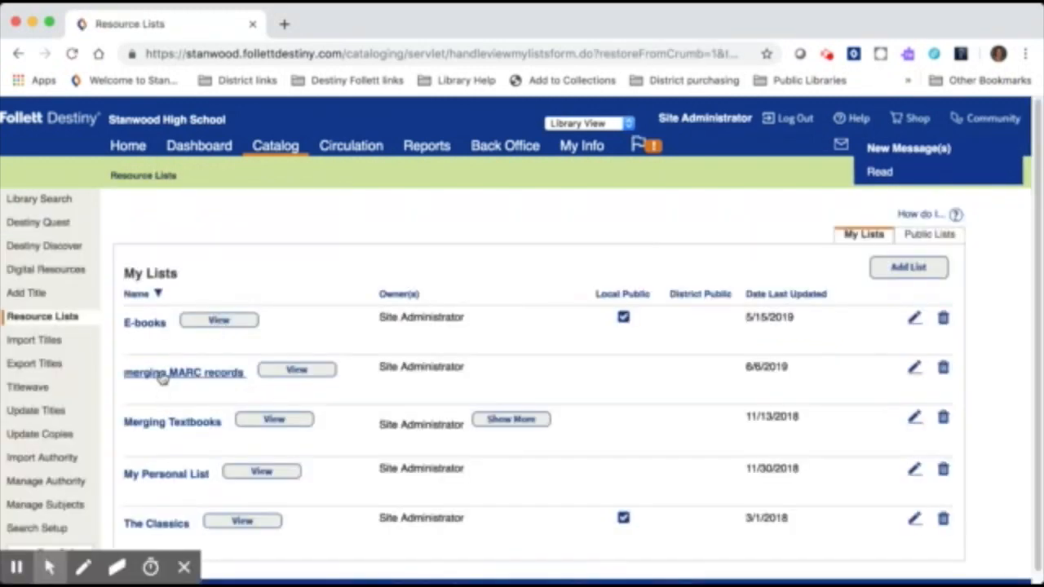
pyautogui.moveTo(231, 385)
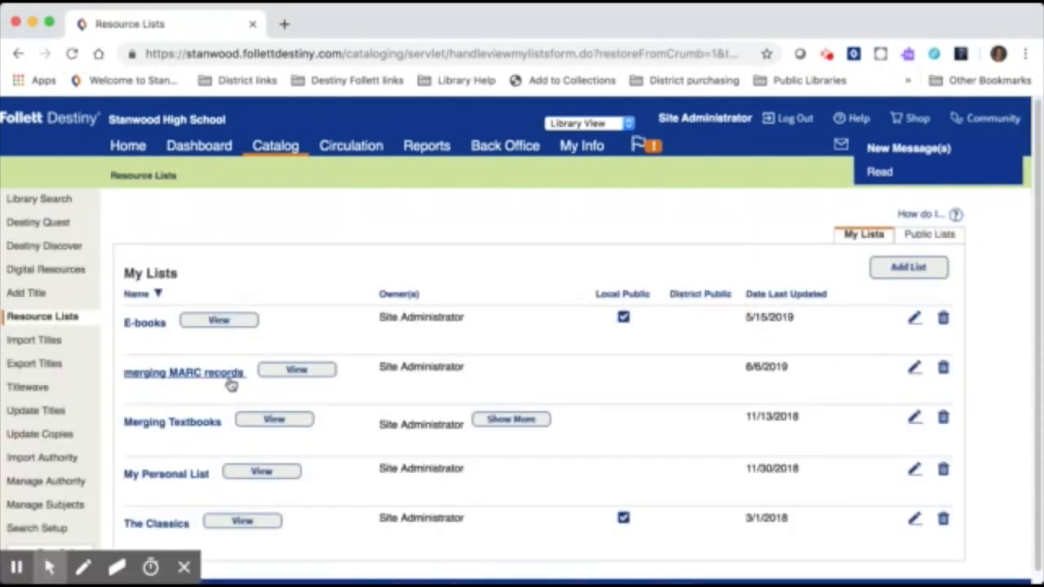
pyautogui.moveTo(194, 385)
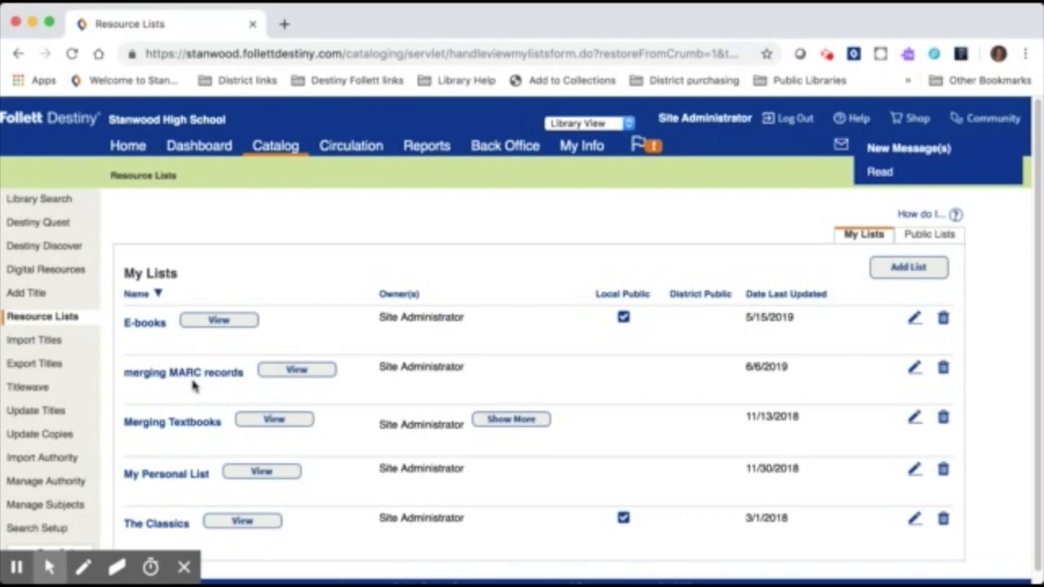
pyautogui.moveTo(339, 274)
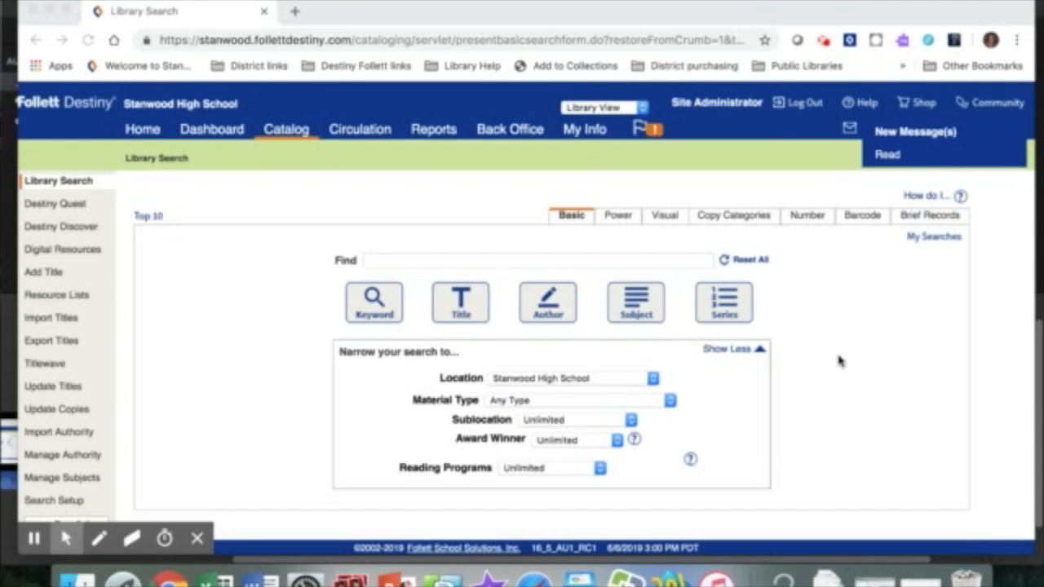
pyautogui.moveTo(561, 271)
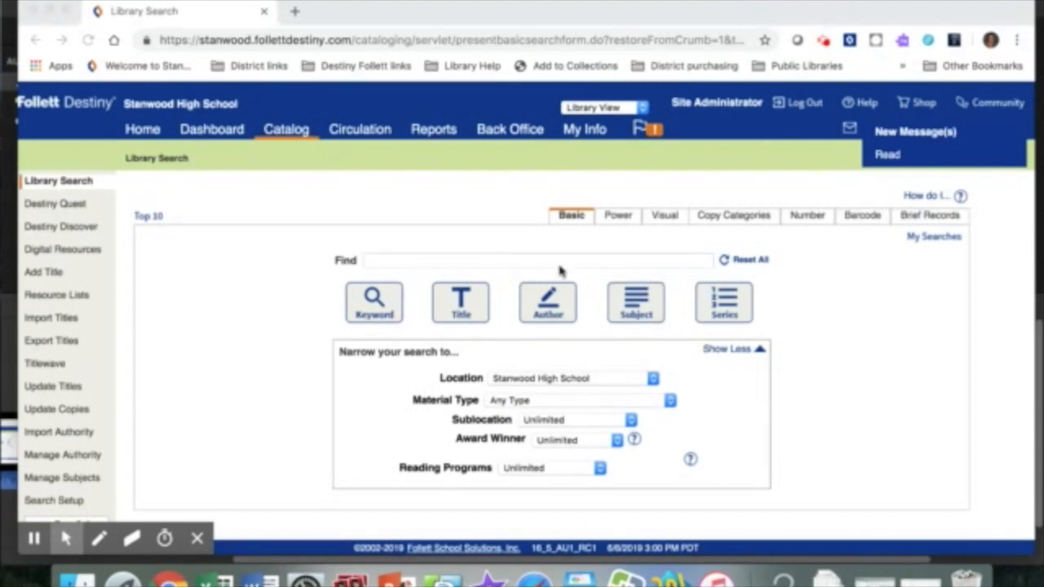
# - Search the catalog for 'A feast for crows', returning its two matching title records
pyautogui.click(538, 261)
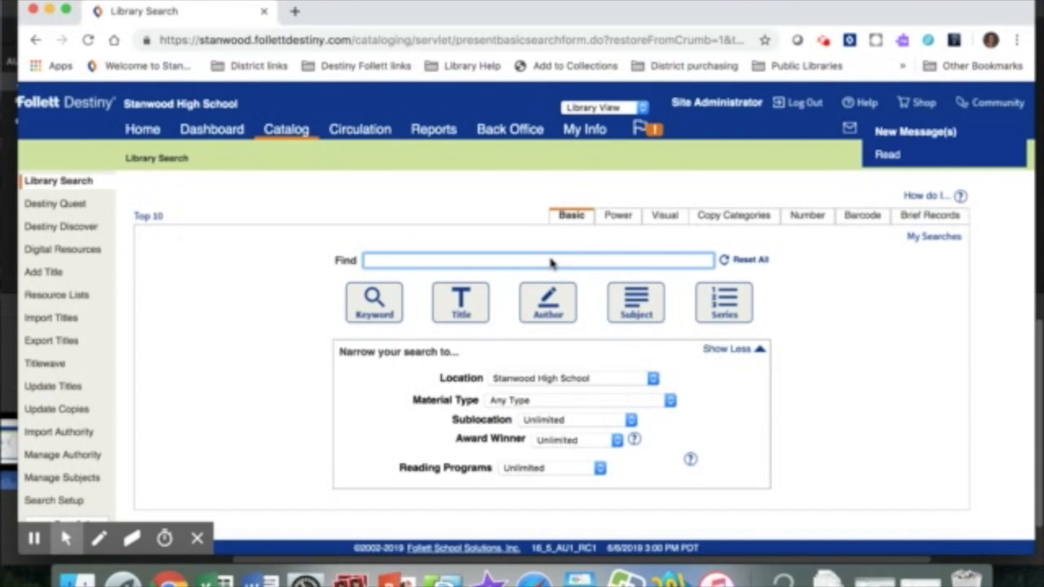
pyautogui.write('a')
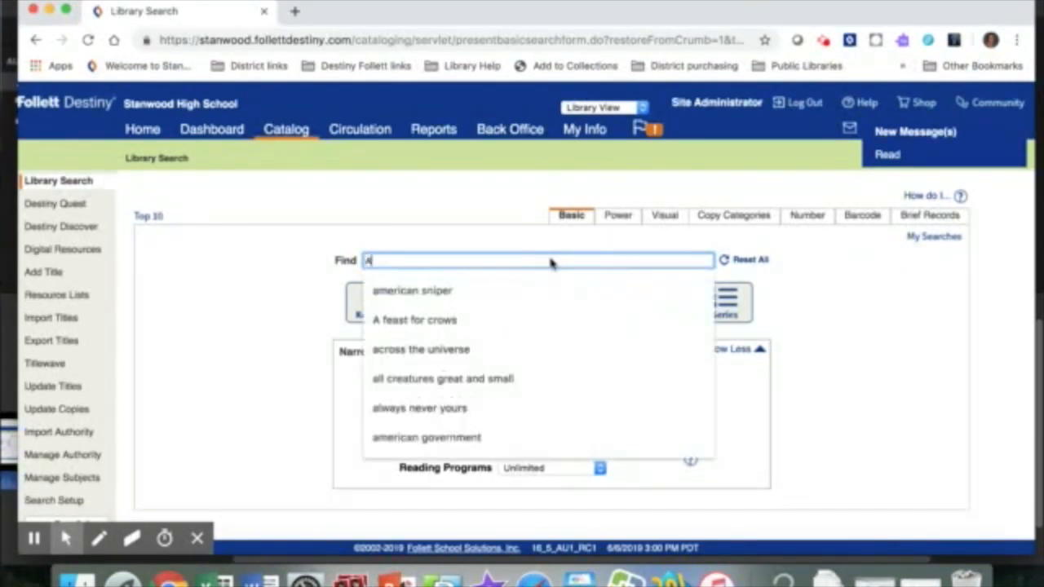
pyautogui.click(414, 319)
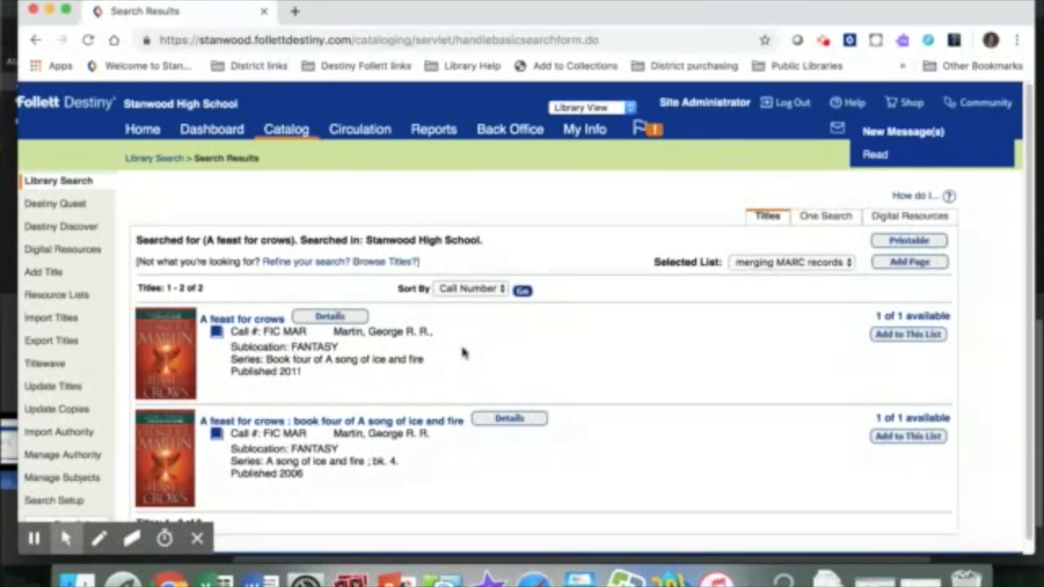
pyautogui.moveTo(788, 338)
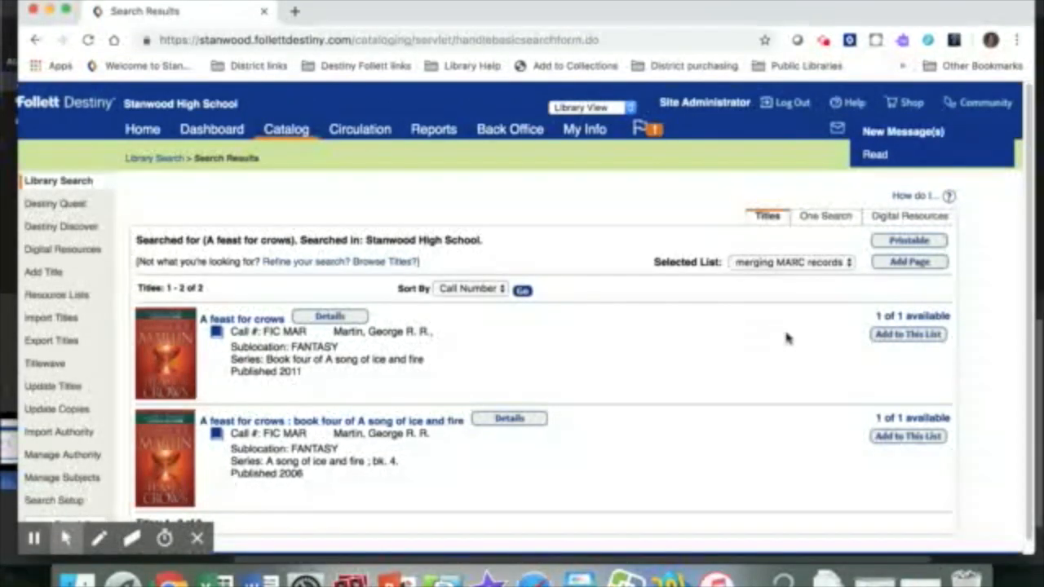
pyautogui.moveTo(766, 274)
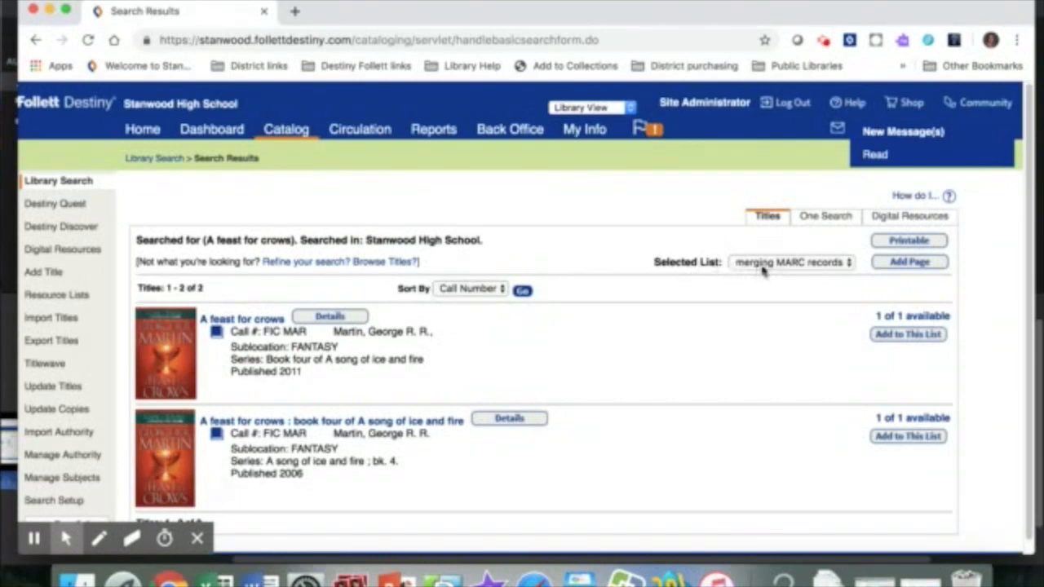
# - Add the 2011 and 2006 'A feast for crows' editions to the merging MARC records list
pyautogui.click(791, 261)
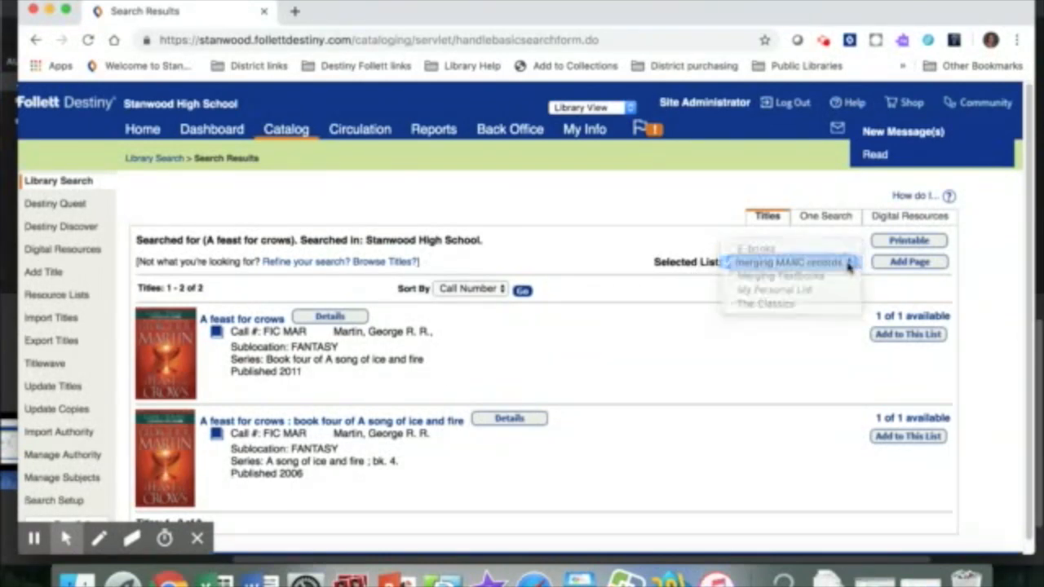
pyautogui.click(791, 263)
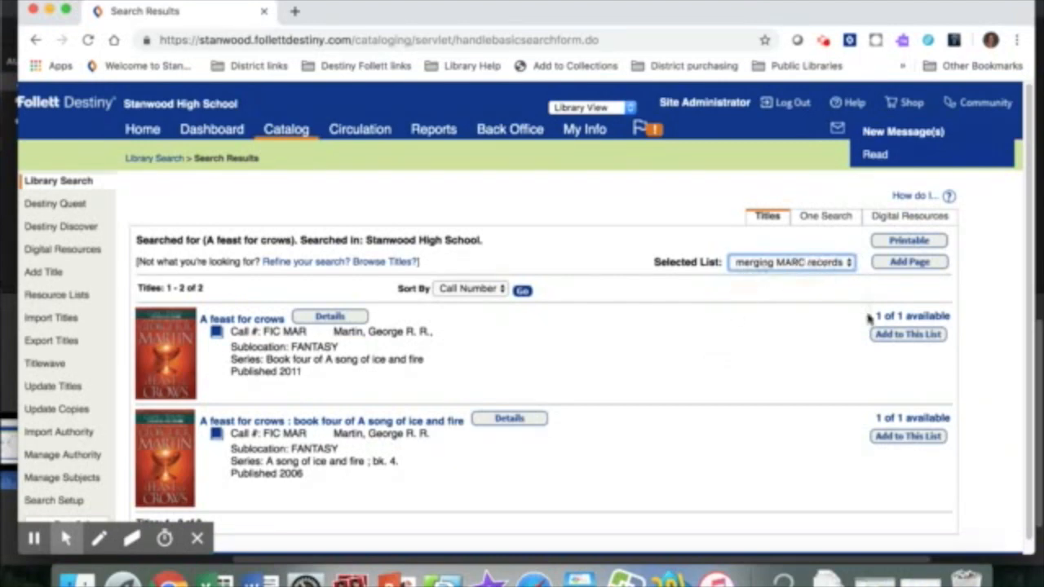
pyautogui.click(907, 335)
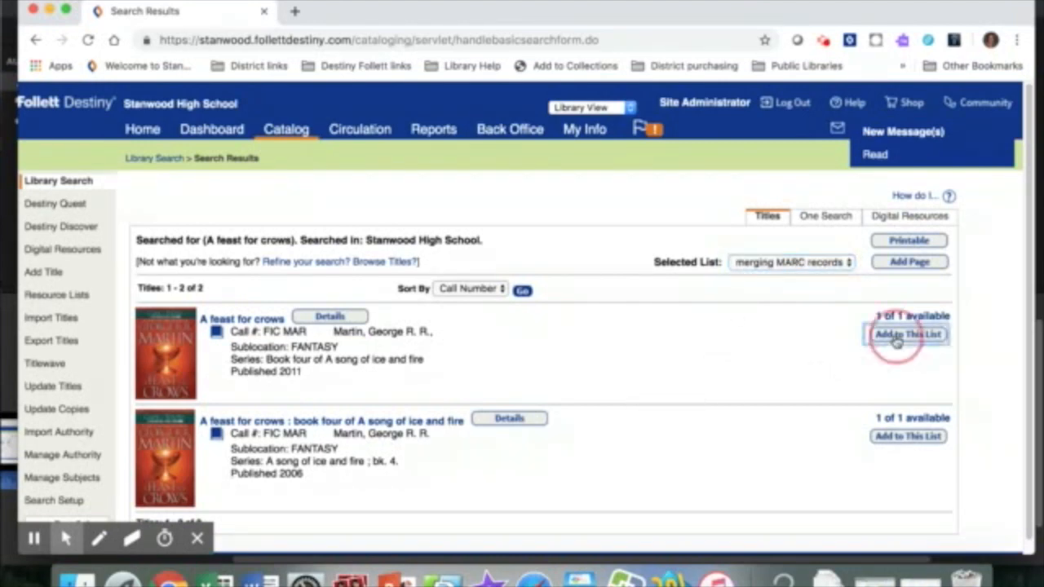
pyautogui.click(907, 335)
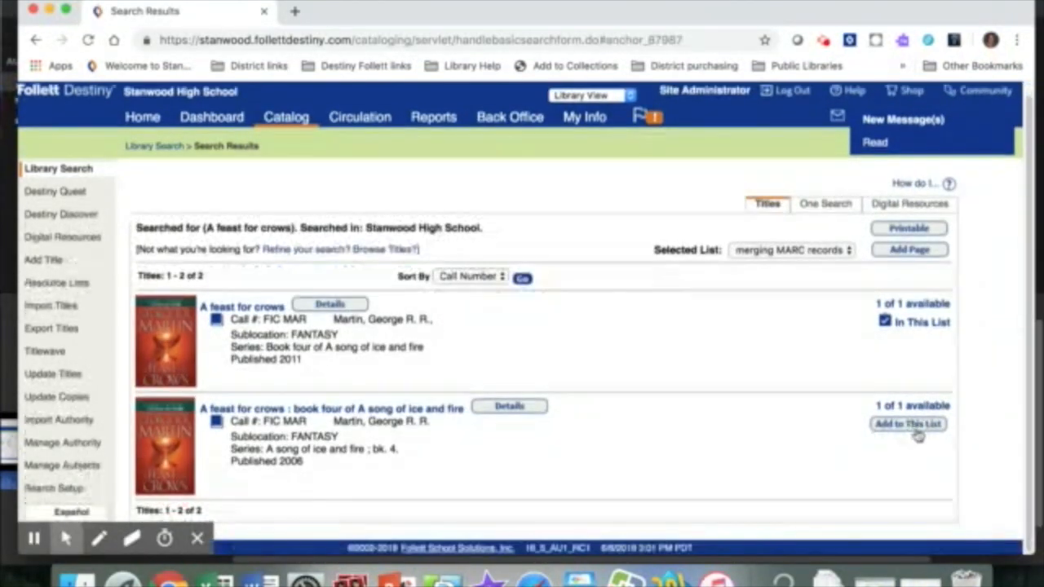
pyautogui.click(907, 424)
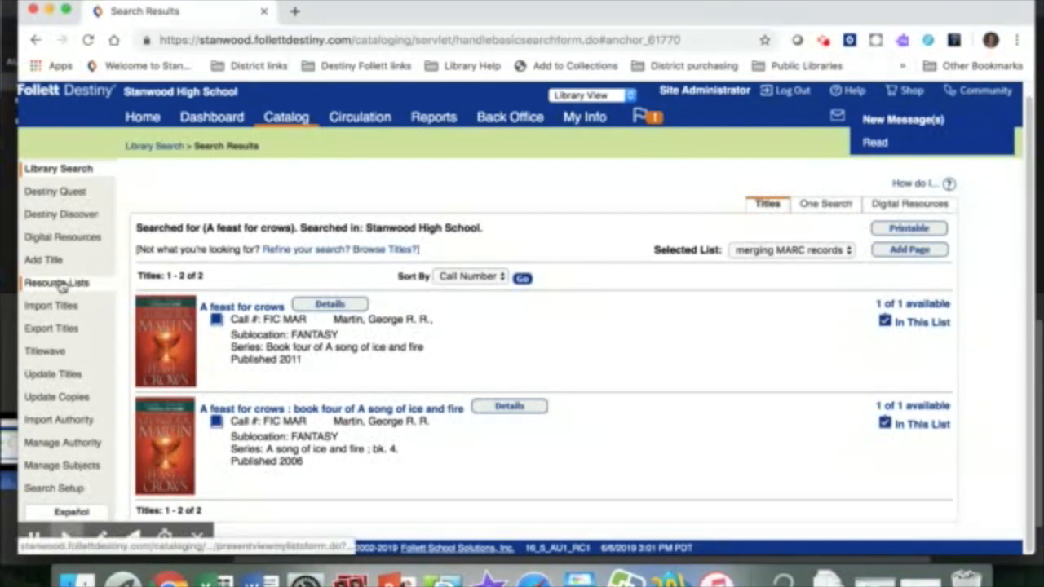
# - In the merging MARC records list, flag both 'A feast for crows' records as duplicated titles
pyautogui.click(55, 284)
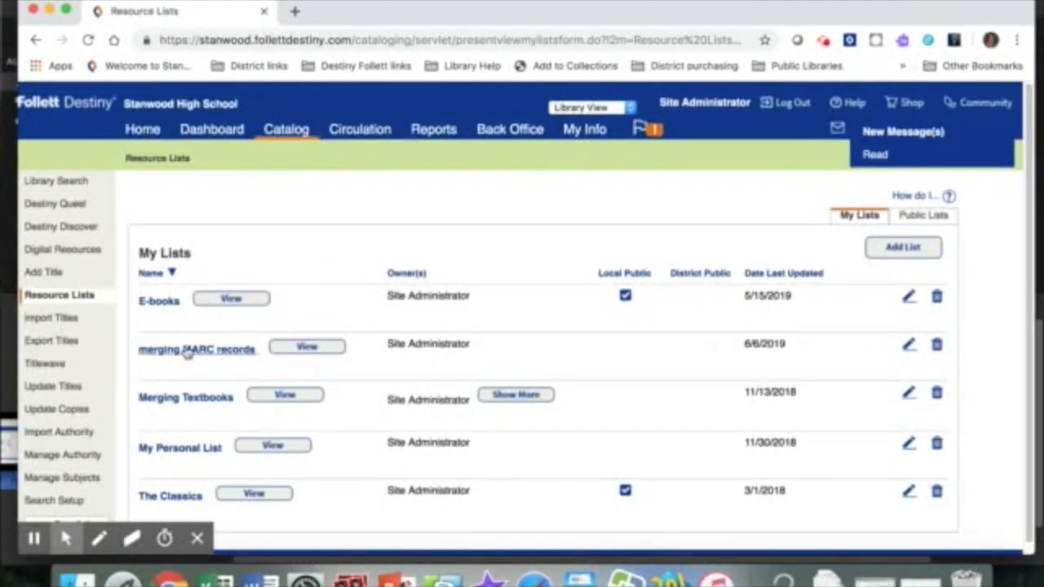
pyautogui.click(196, 349)
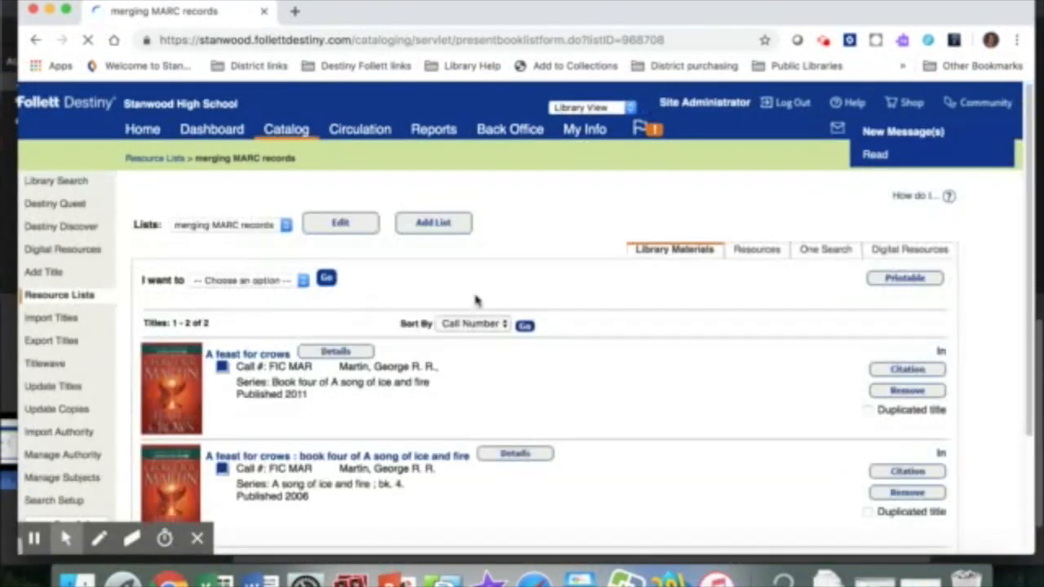
pyautogui.scroll(-3)
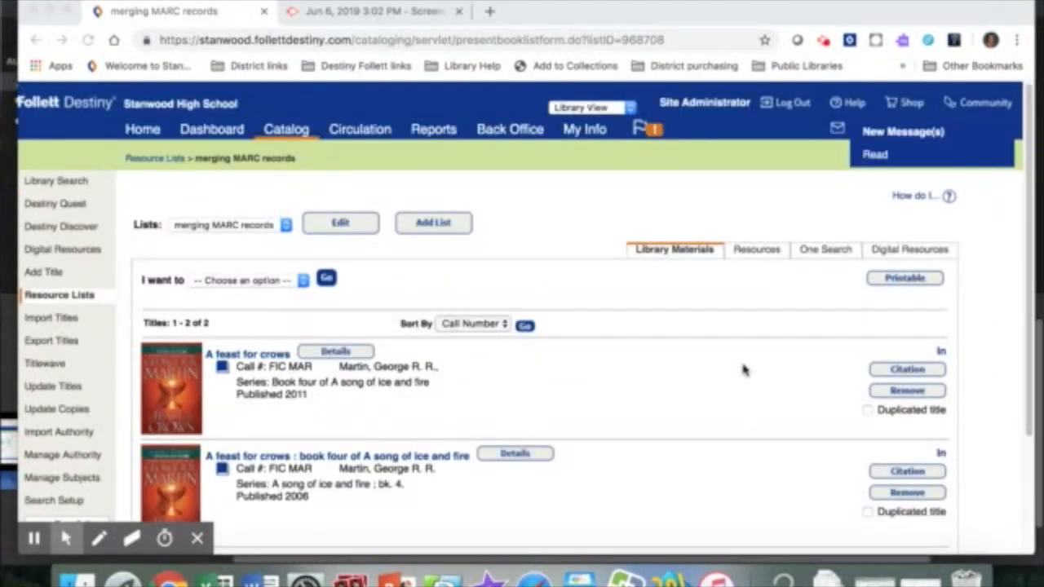
pyautogui.scroll(-3)
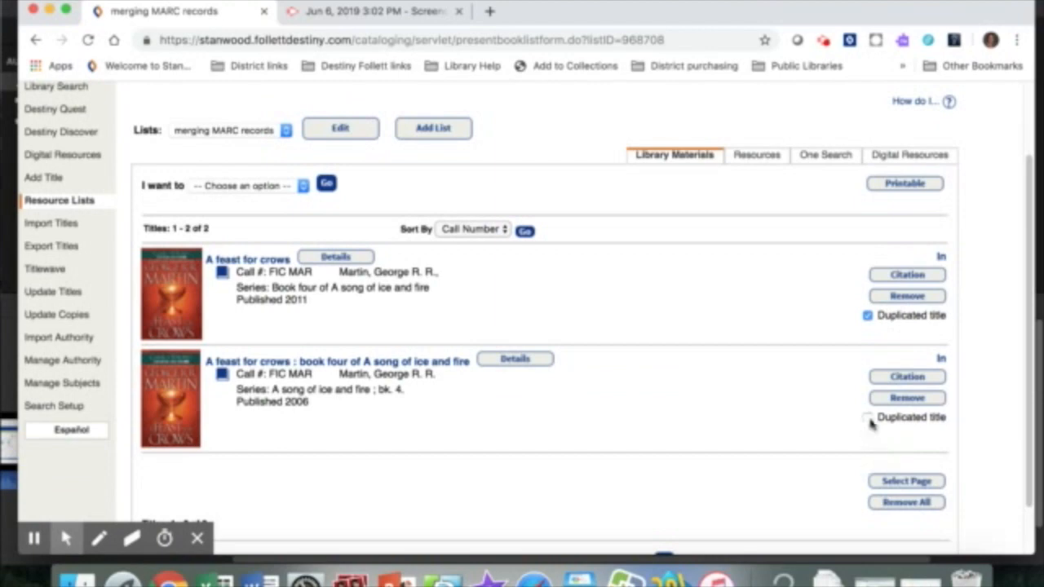
pyautogui.click(868, 417)
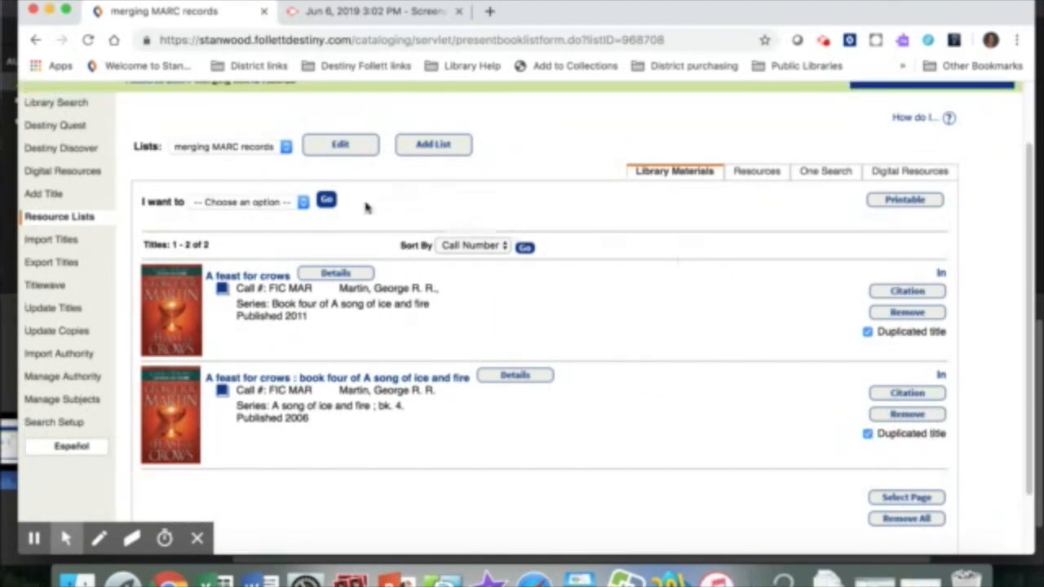
pyautogui.moveTo(253, 204)
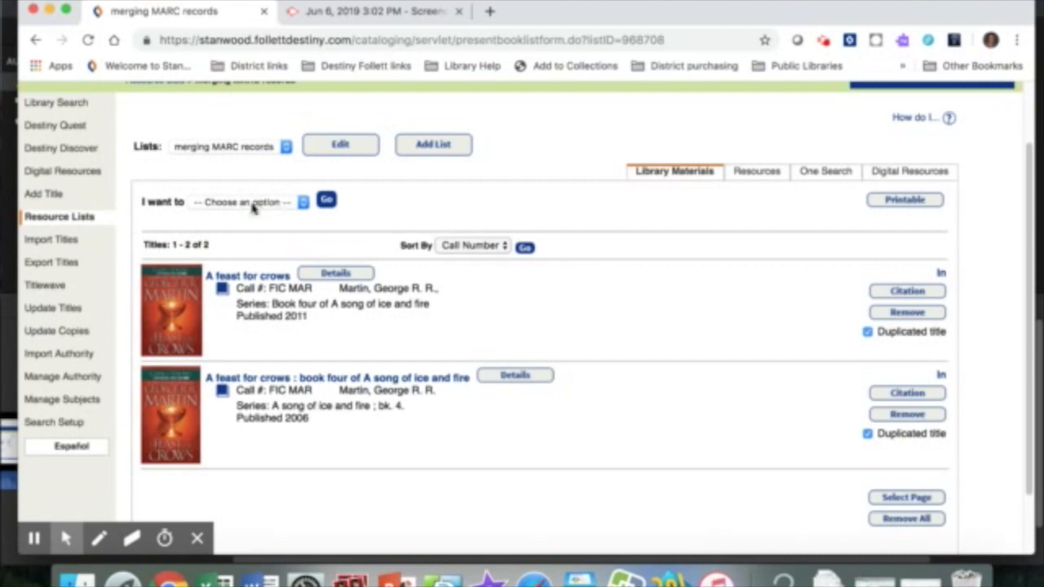
# - Run 'View these Duplicates' to show the Possible Library Material Duplicates comparison
pyautogui.click(245, 202)
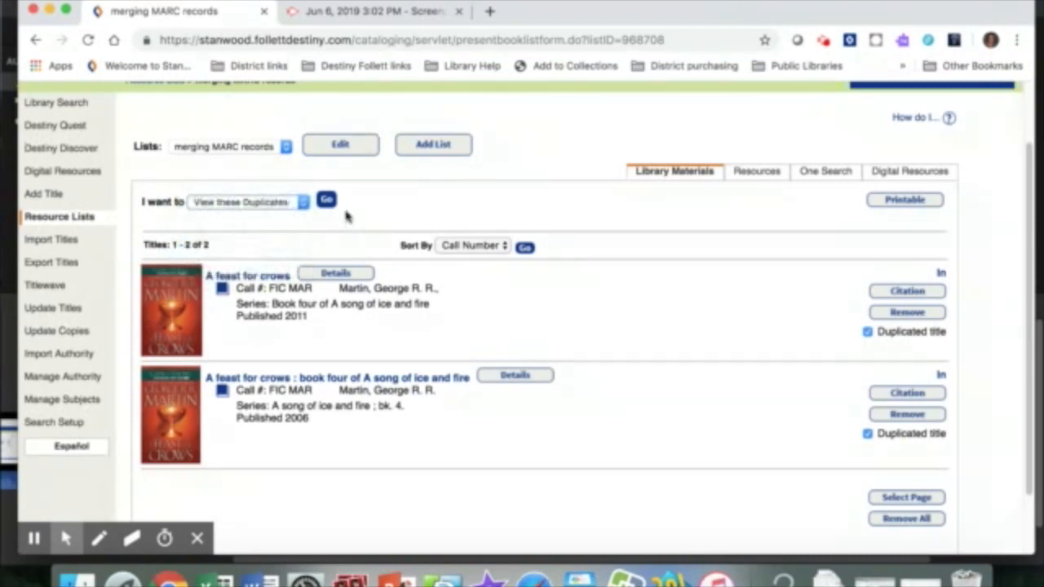
pyautogui.click(326, 199)
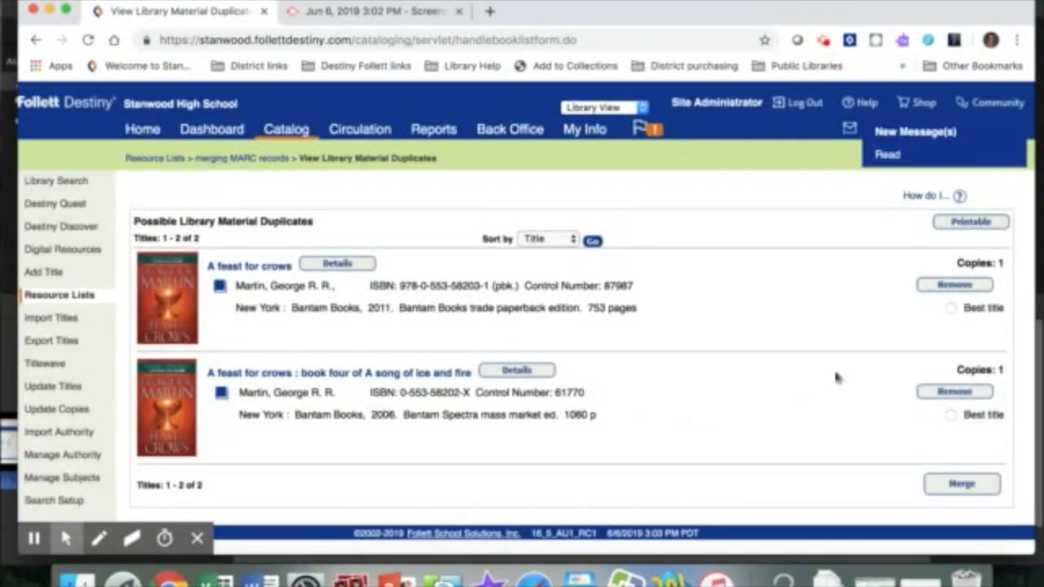
pyautogui.moveTo(944, 324)
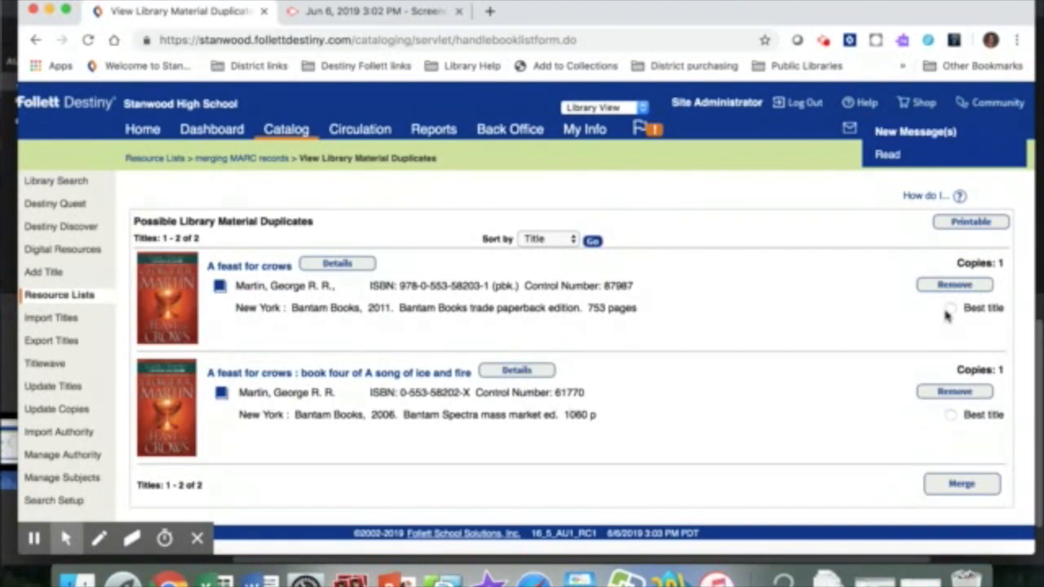
# - Pick the 2011 edition as best title and confirm the irreversible merge of both records
pyautogui.click(949, 306)
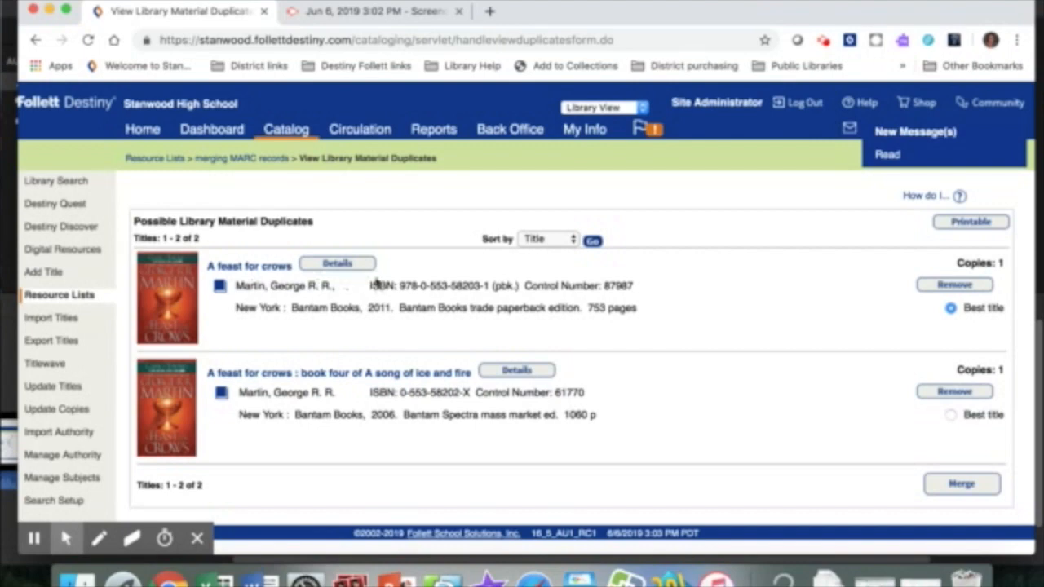
pyautogui.moveTo(845, 307)
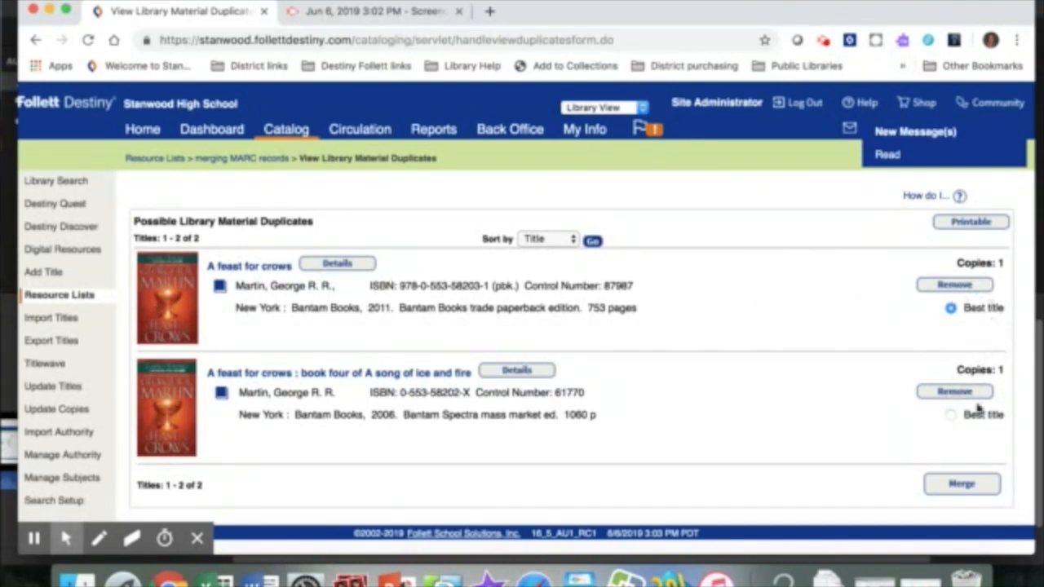
pyautogui.click(960, 483)
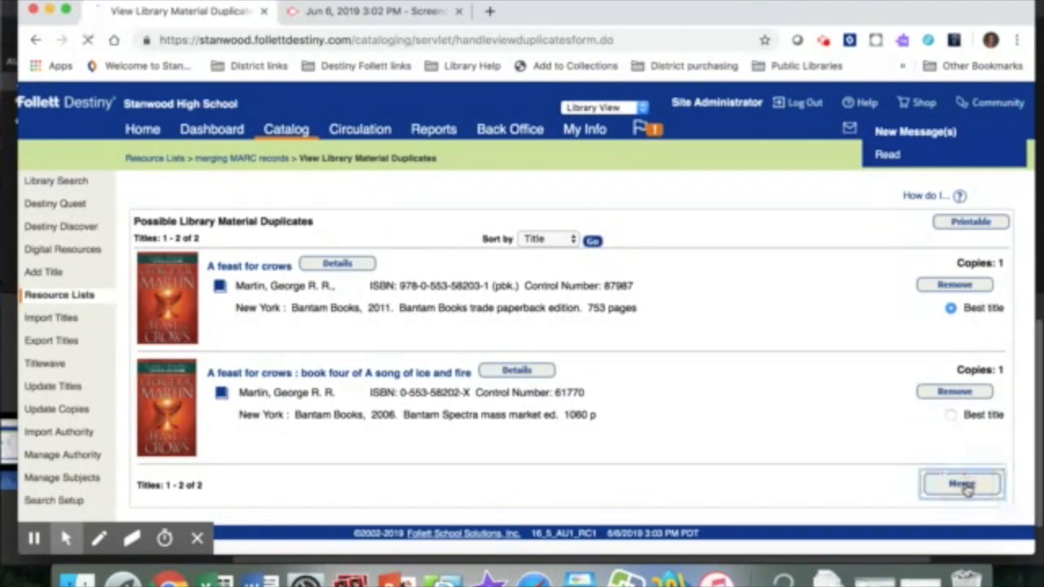
pyautogui.click(961, 483)
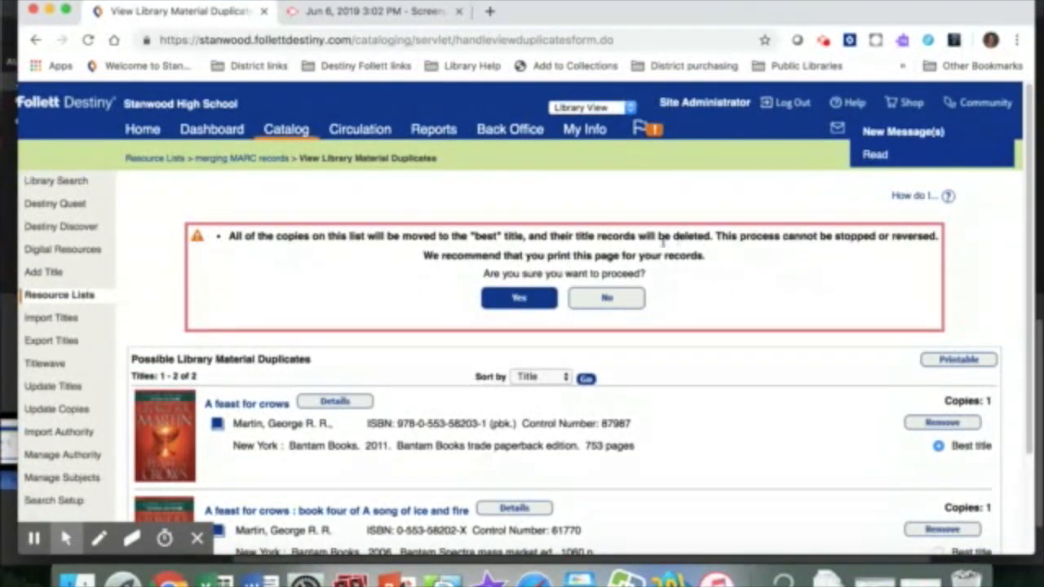
pyautogui.moveTo(518, 297)
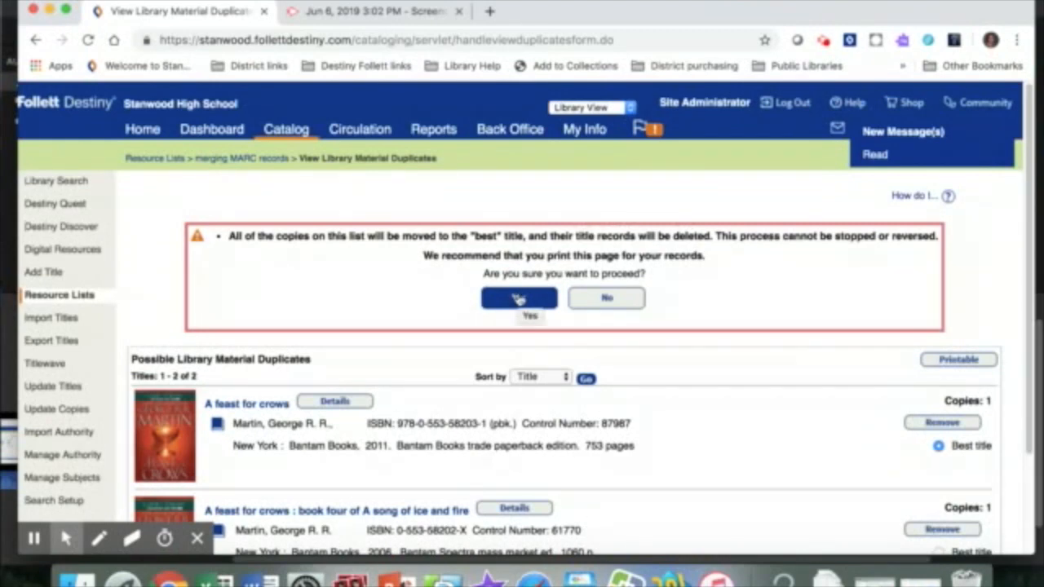
pyautogui.click(519, 296)
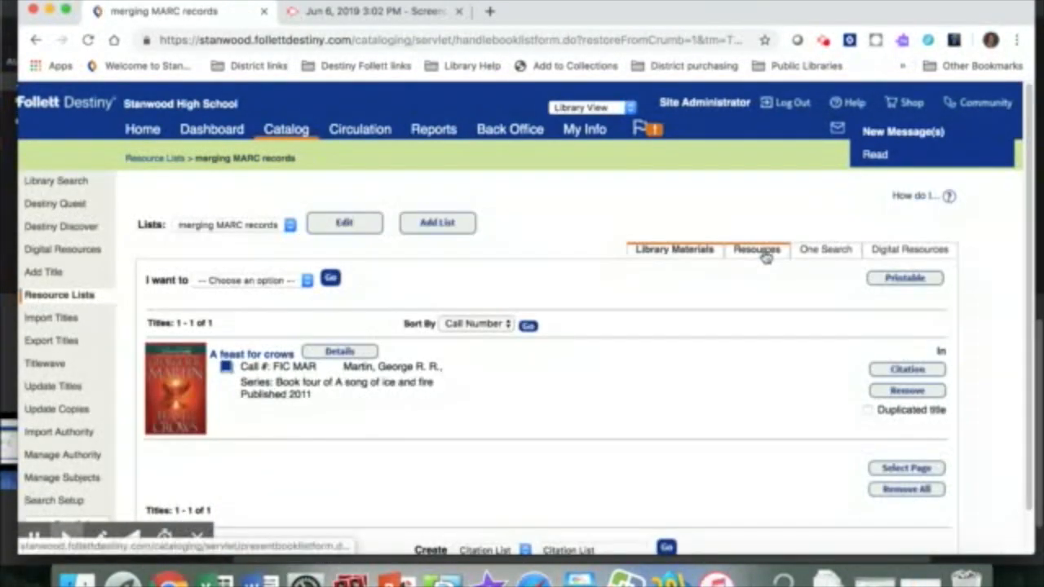
# - Remove the merged 2011 'A feast for crows' title, leaving the merging list empty
pyautogui.click(673, 247)
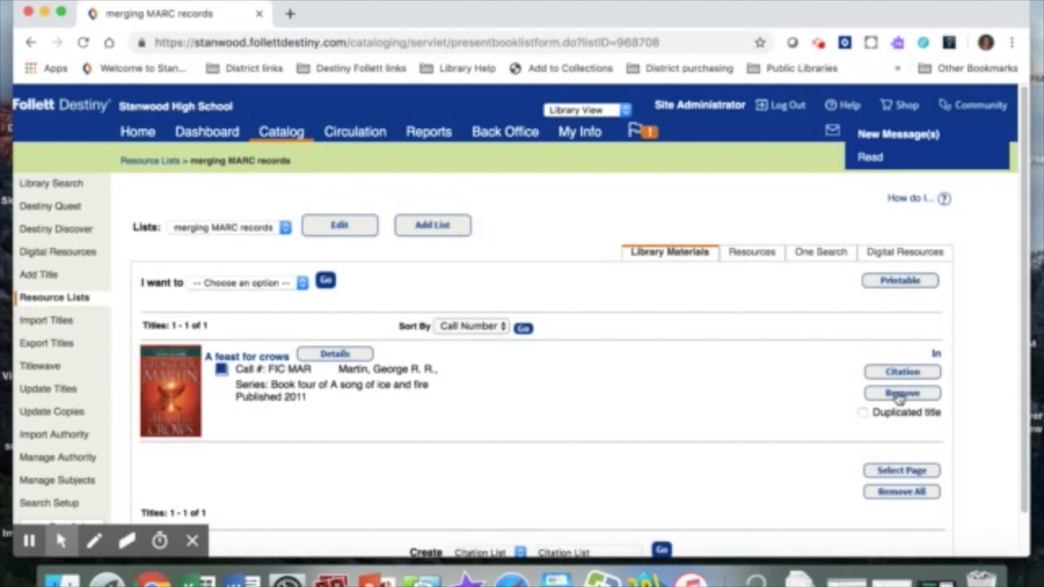
pyautogui.click(900, 393)
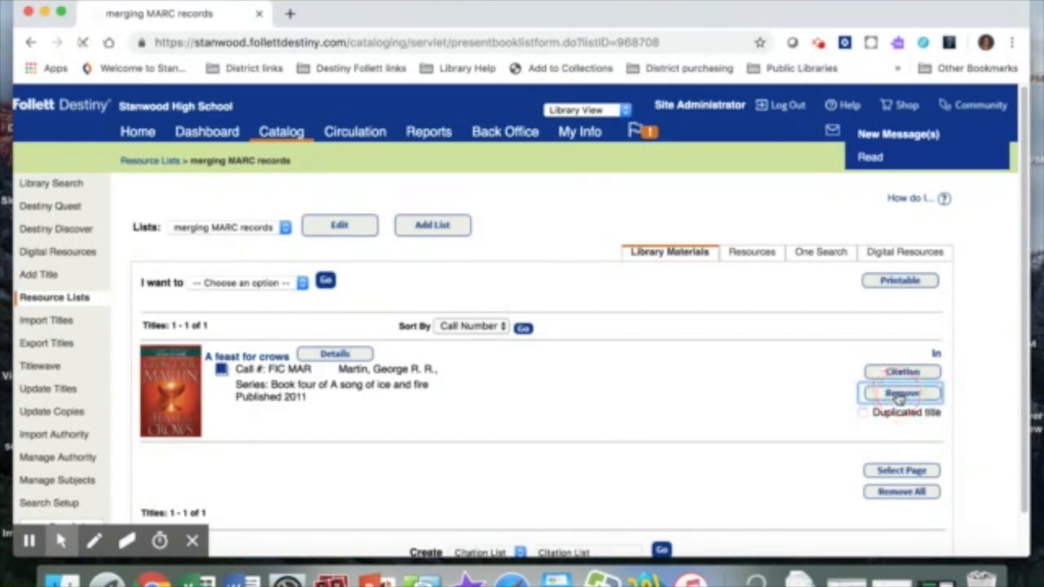
pyautogui.click(901, 394)
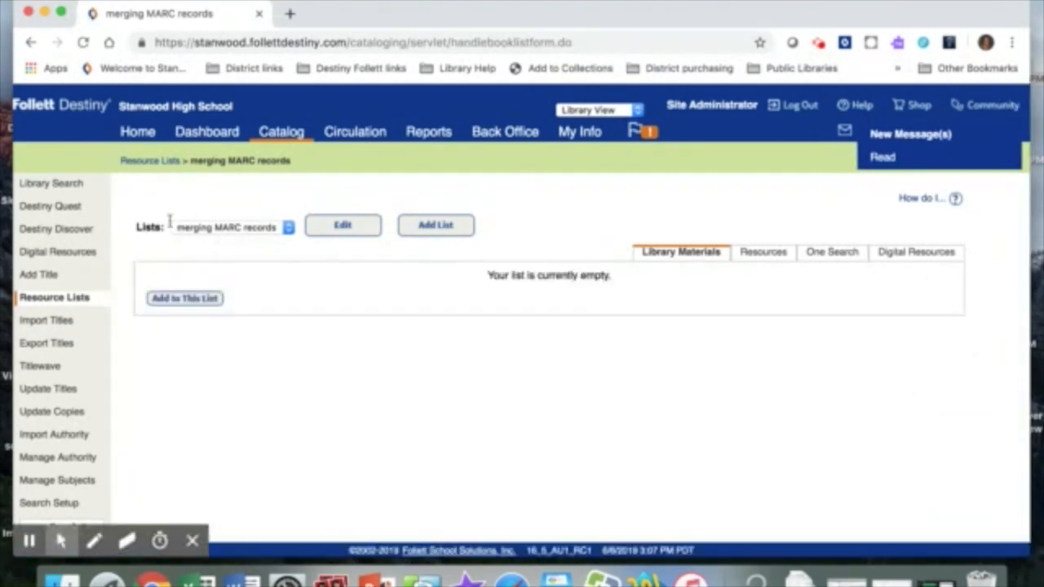